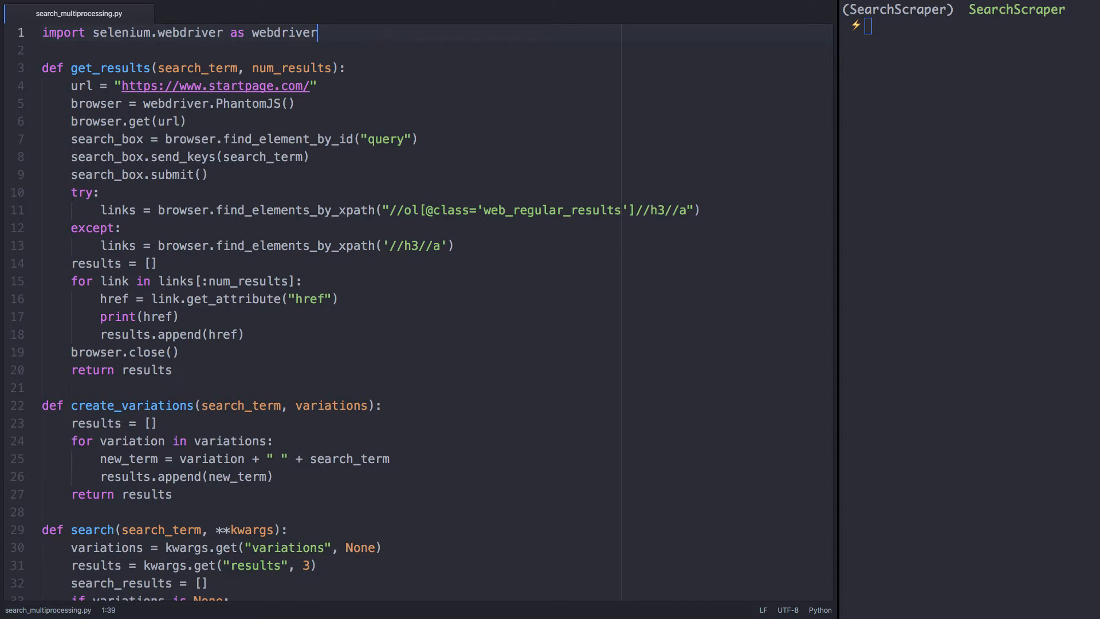
pyautogui.write('from multiproc')
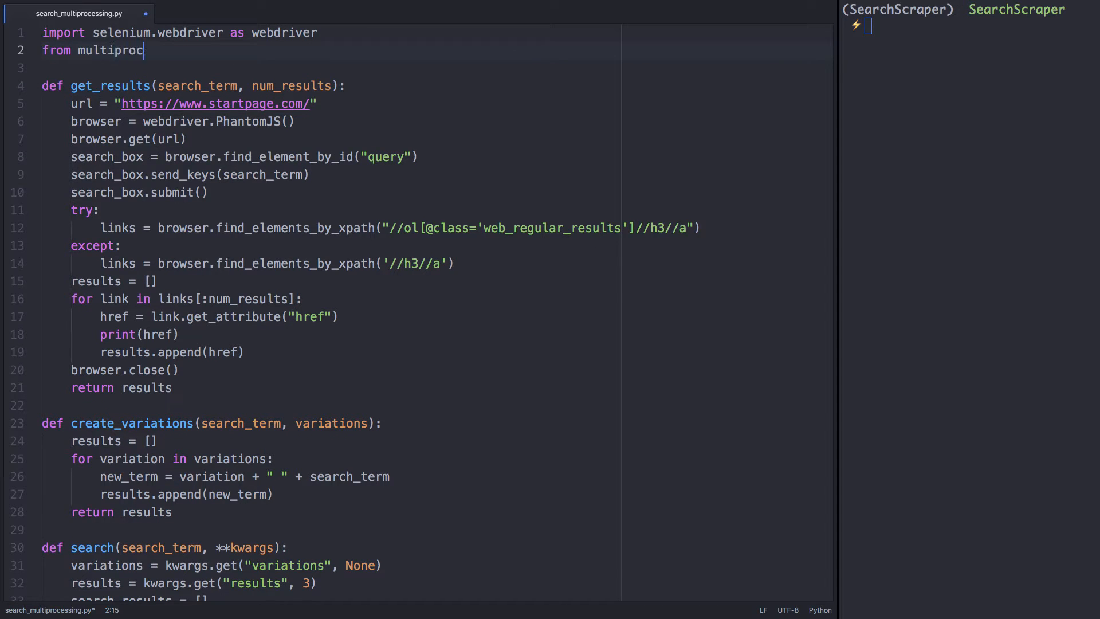
pyautogui.write('essing import Pool')
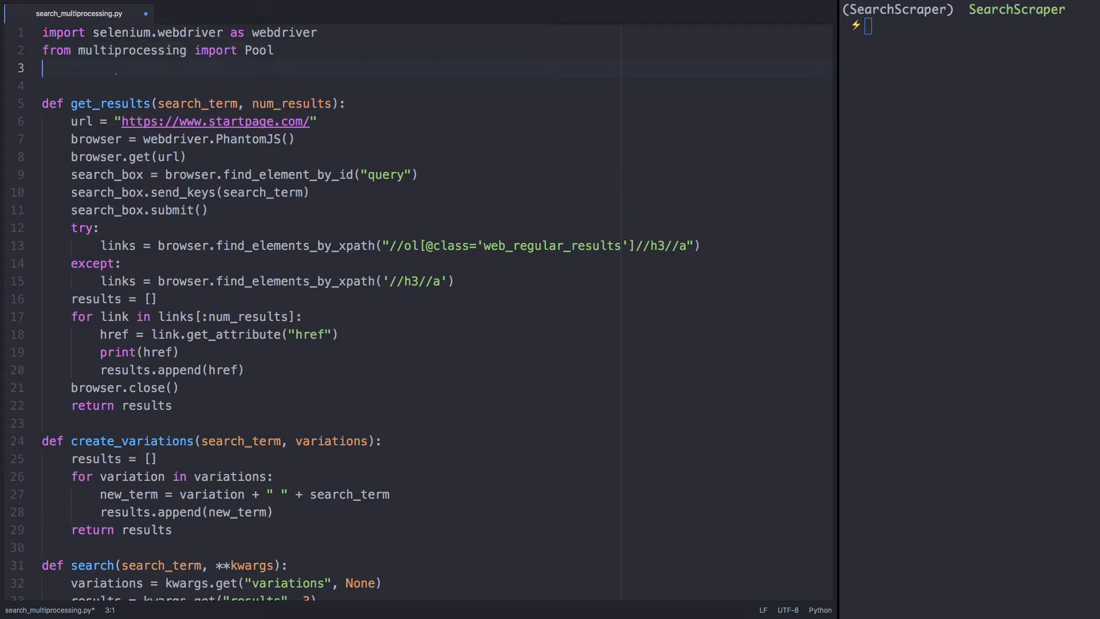
pyautogui.write('from itertools im')
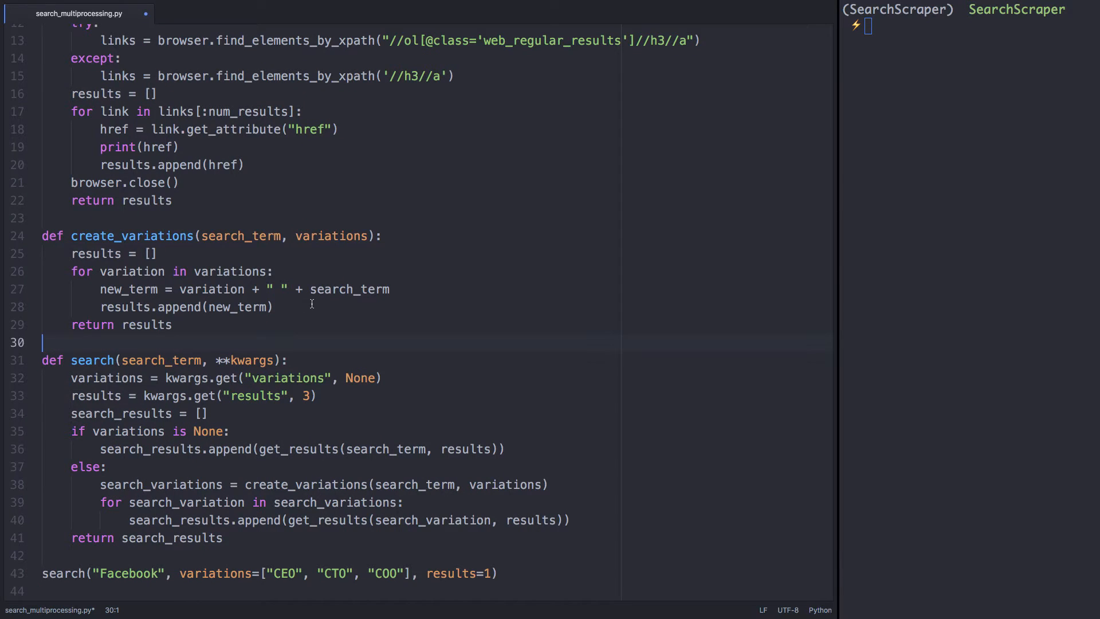
pyautogui.write('def')
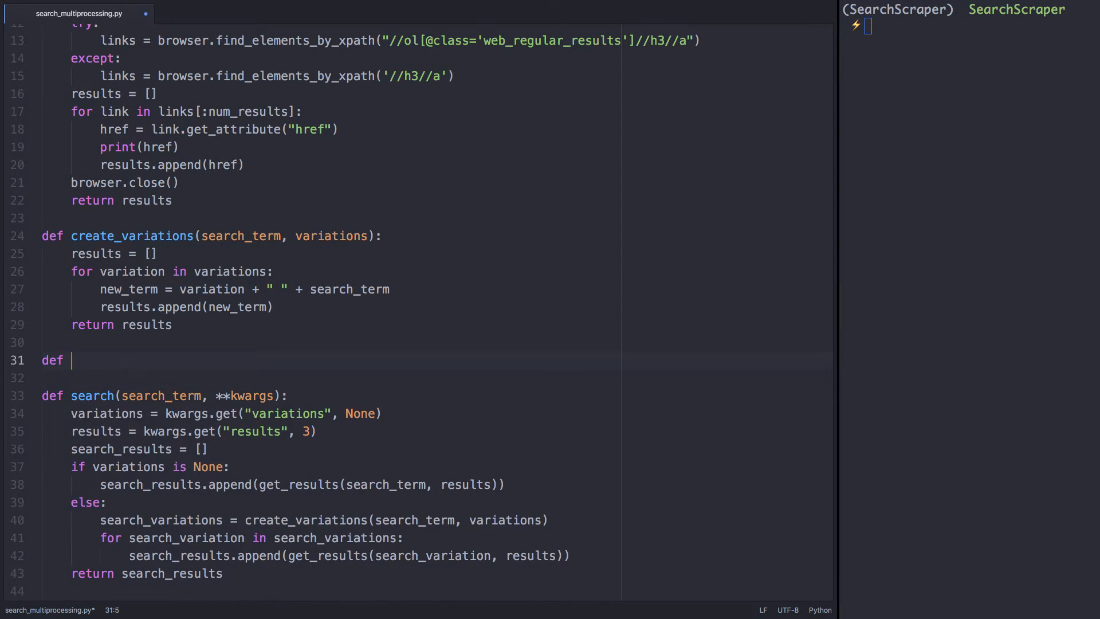
pyautogui.write('search_list')
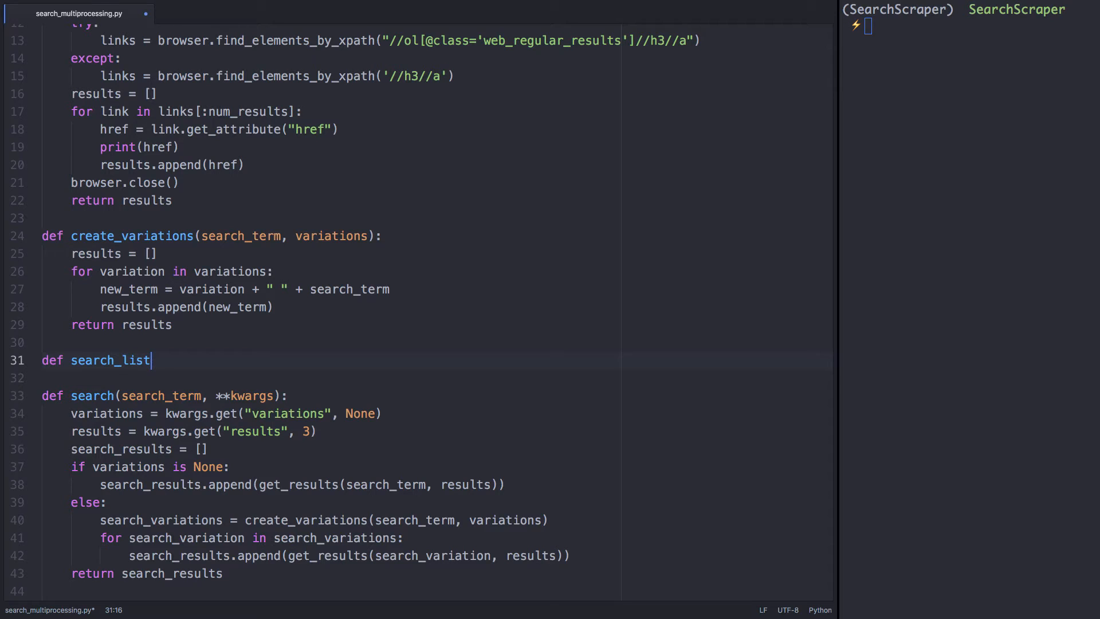
pyautogui.write('(search_ter')
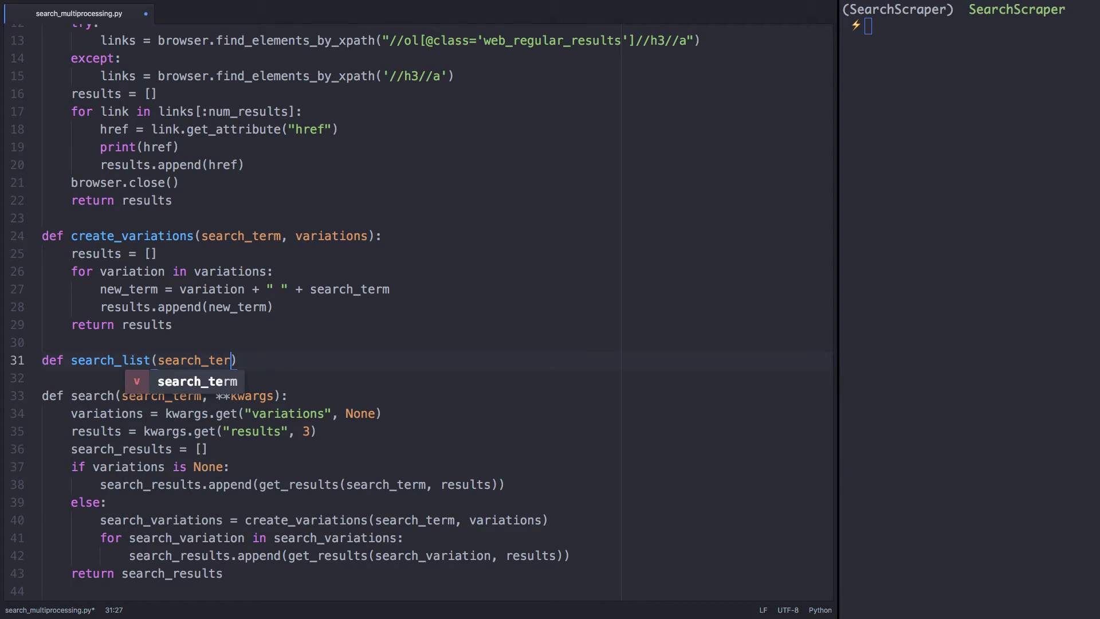
pyautogui.write('ms, num_results')
pyautogui.write('results = pool.st')
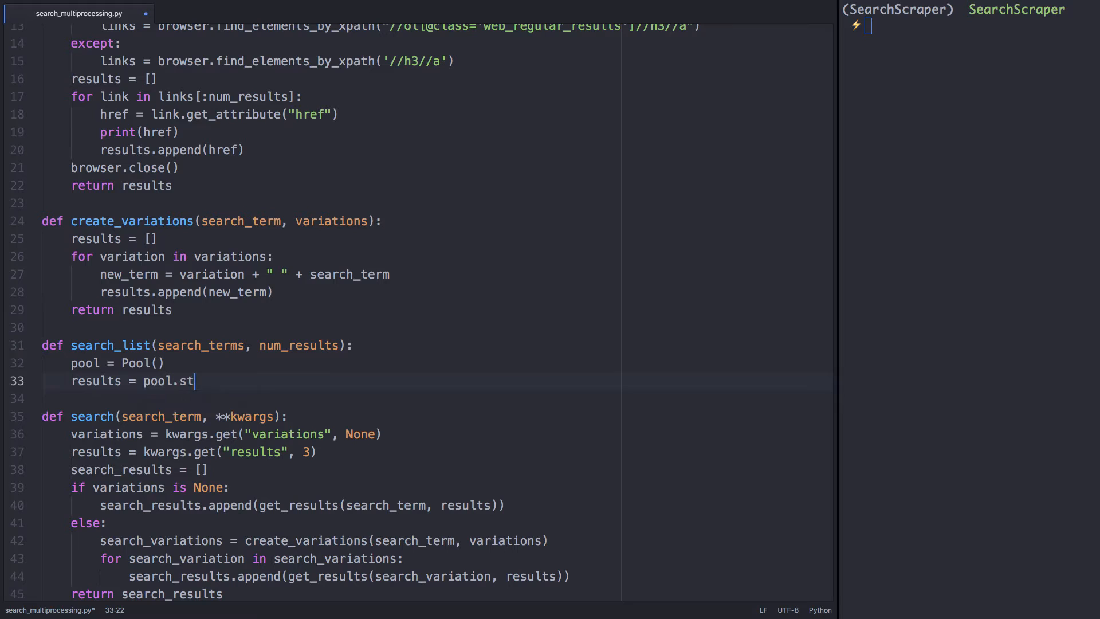
pyautogui.write('armap')
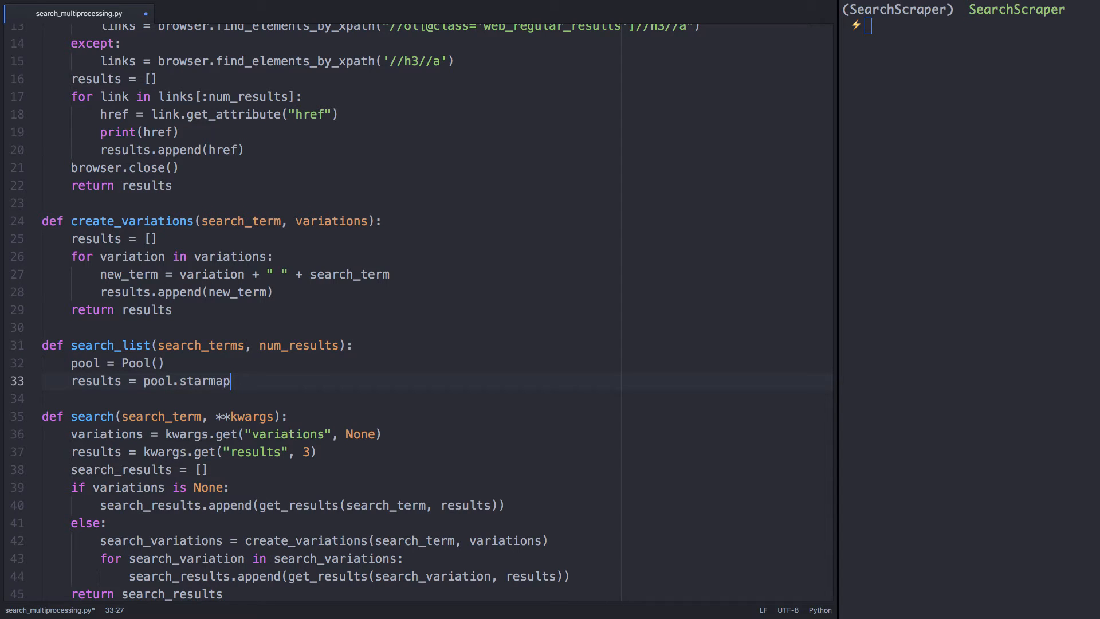
pyautogui.write('(get_results,')
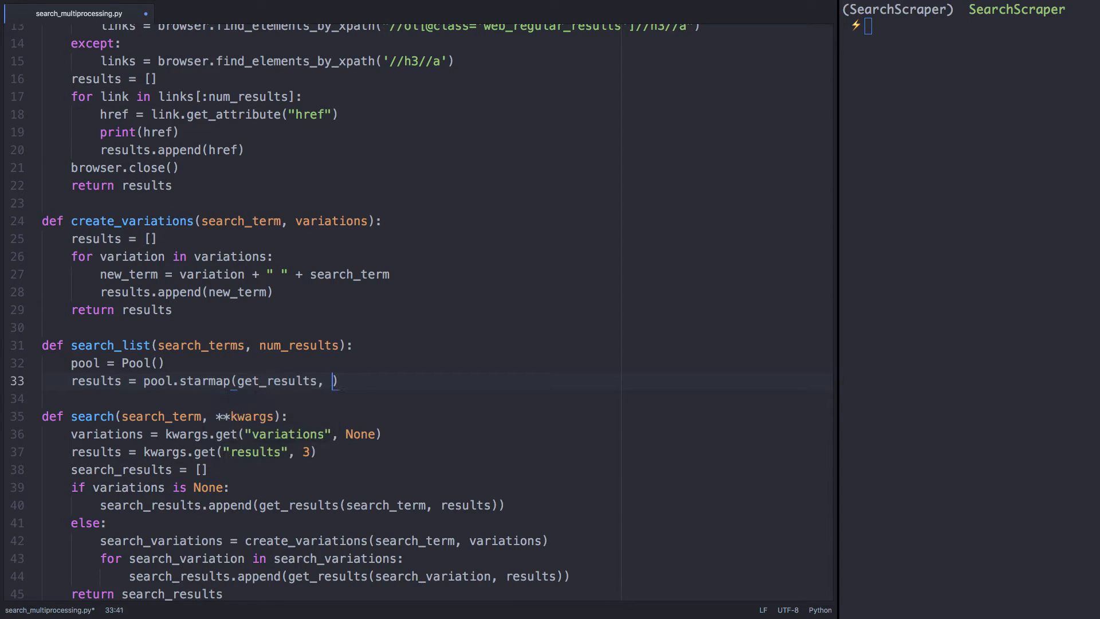
pyautogui.write('zip(search')
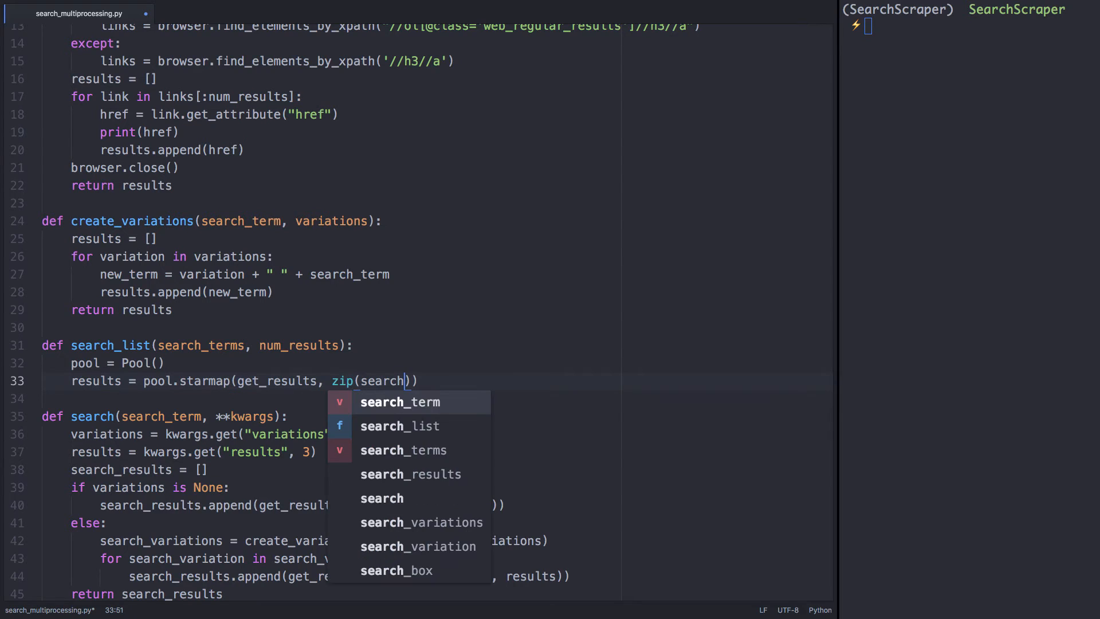
pyautogui.write('_terms, r')
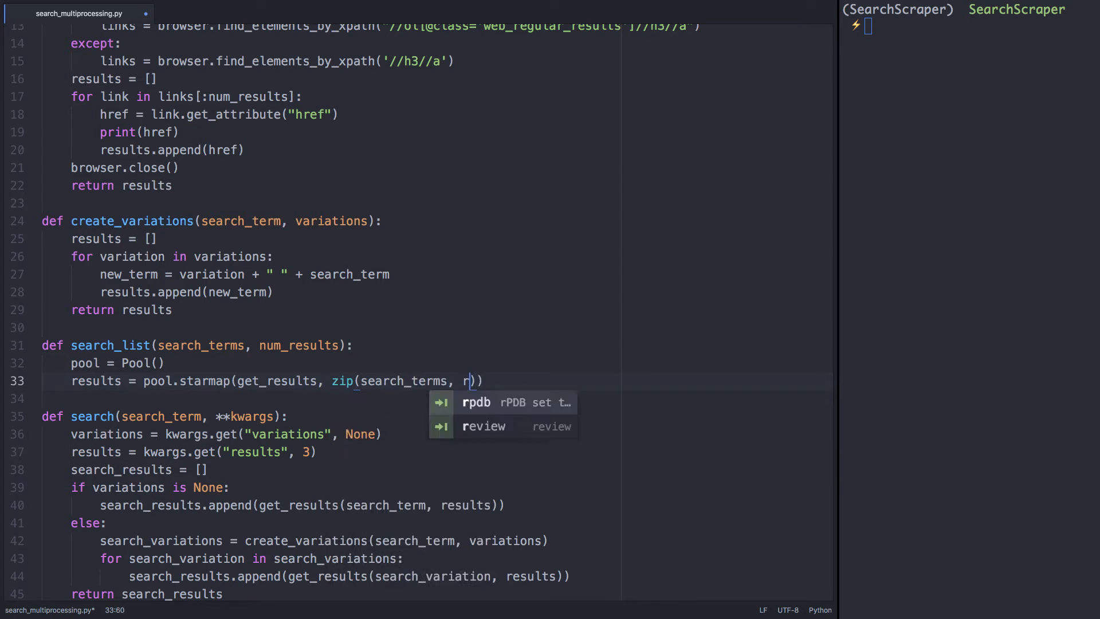
pyautogui.write('epeat(num_results)')
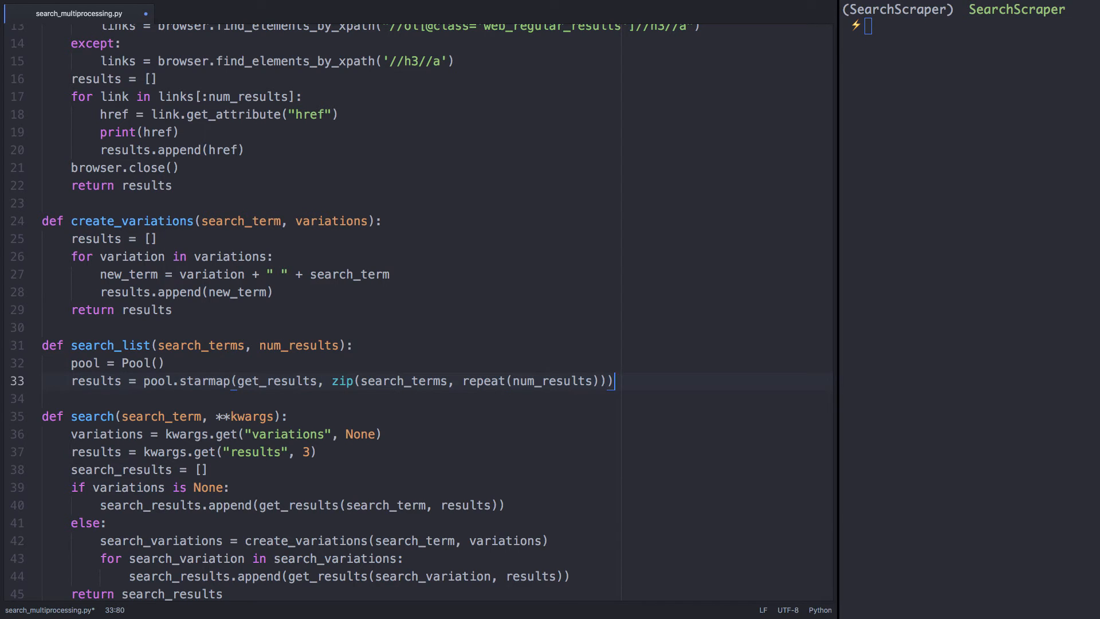
pyautogui.write('pool.close(')
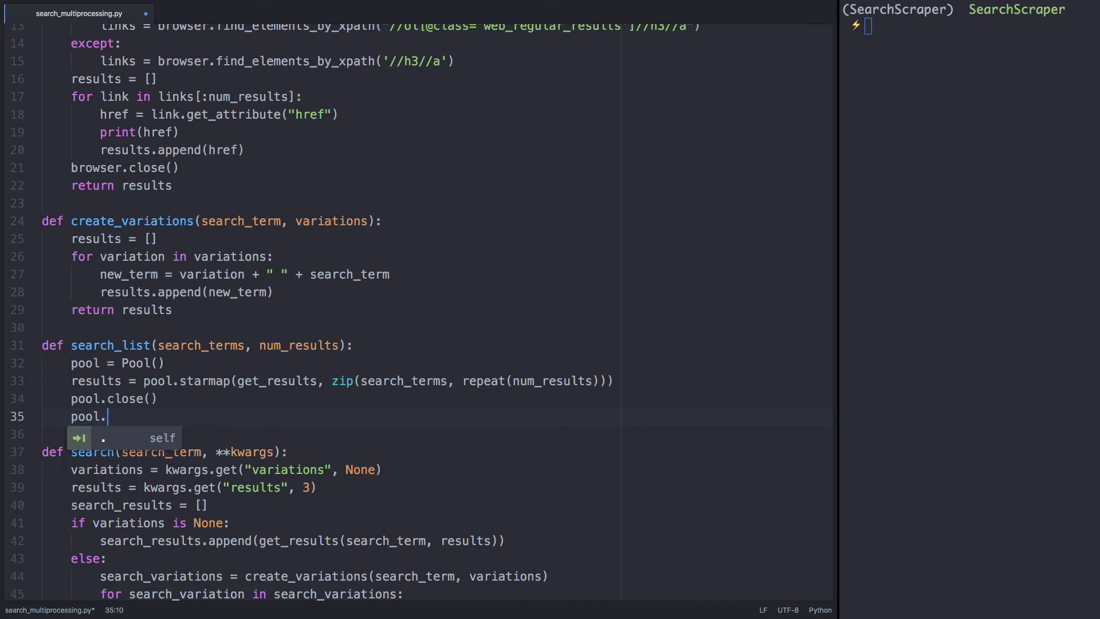
pyautogui.write('join()')
pyautogui.write('return results')
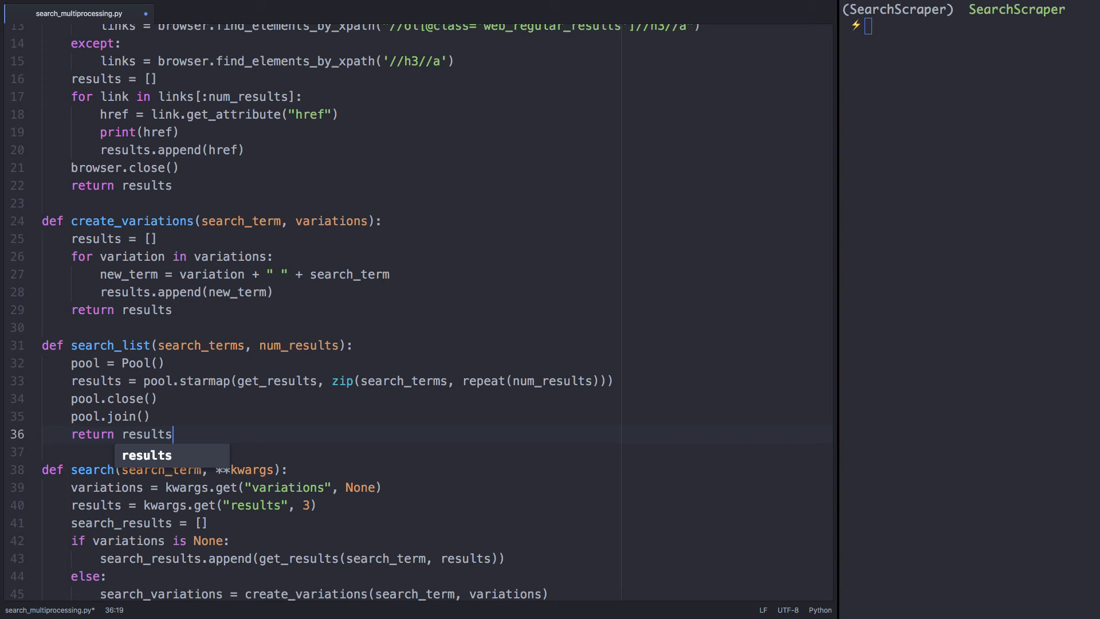
pyautogui.scroll(-3)
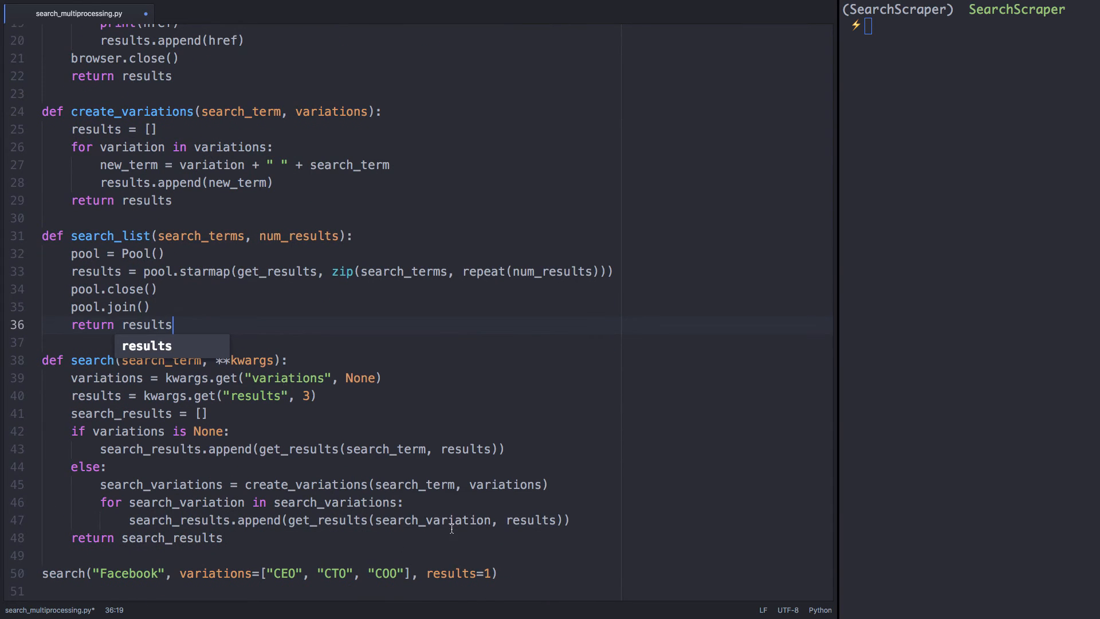